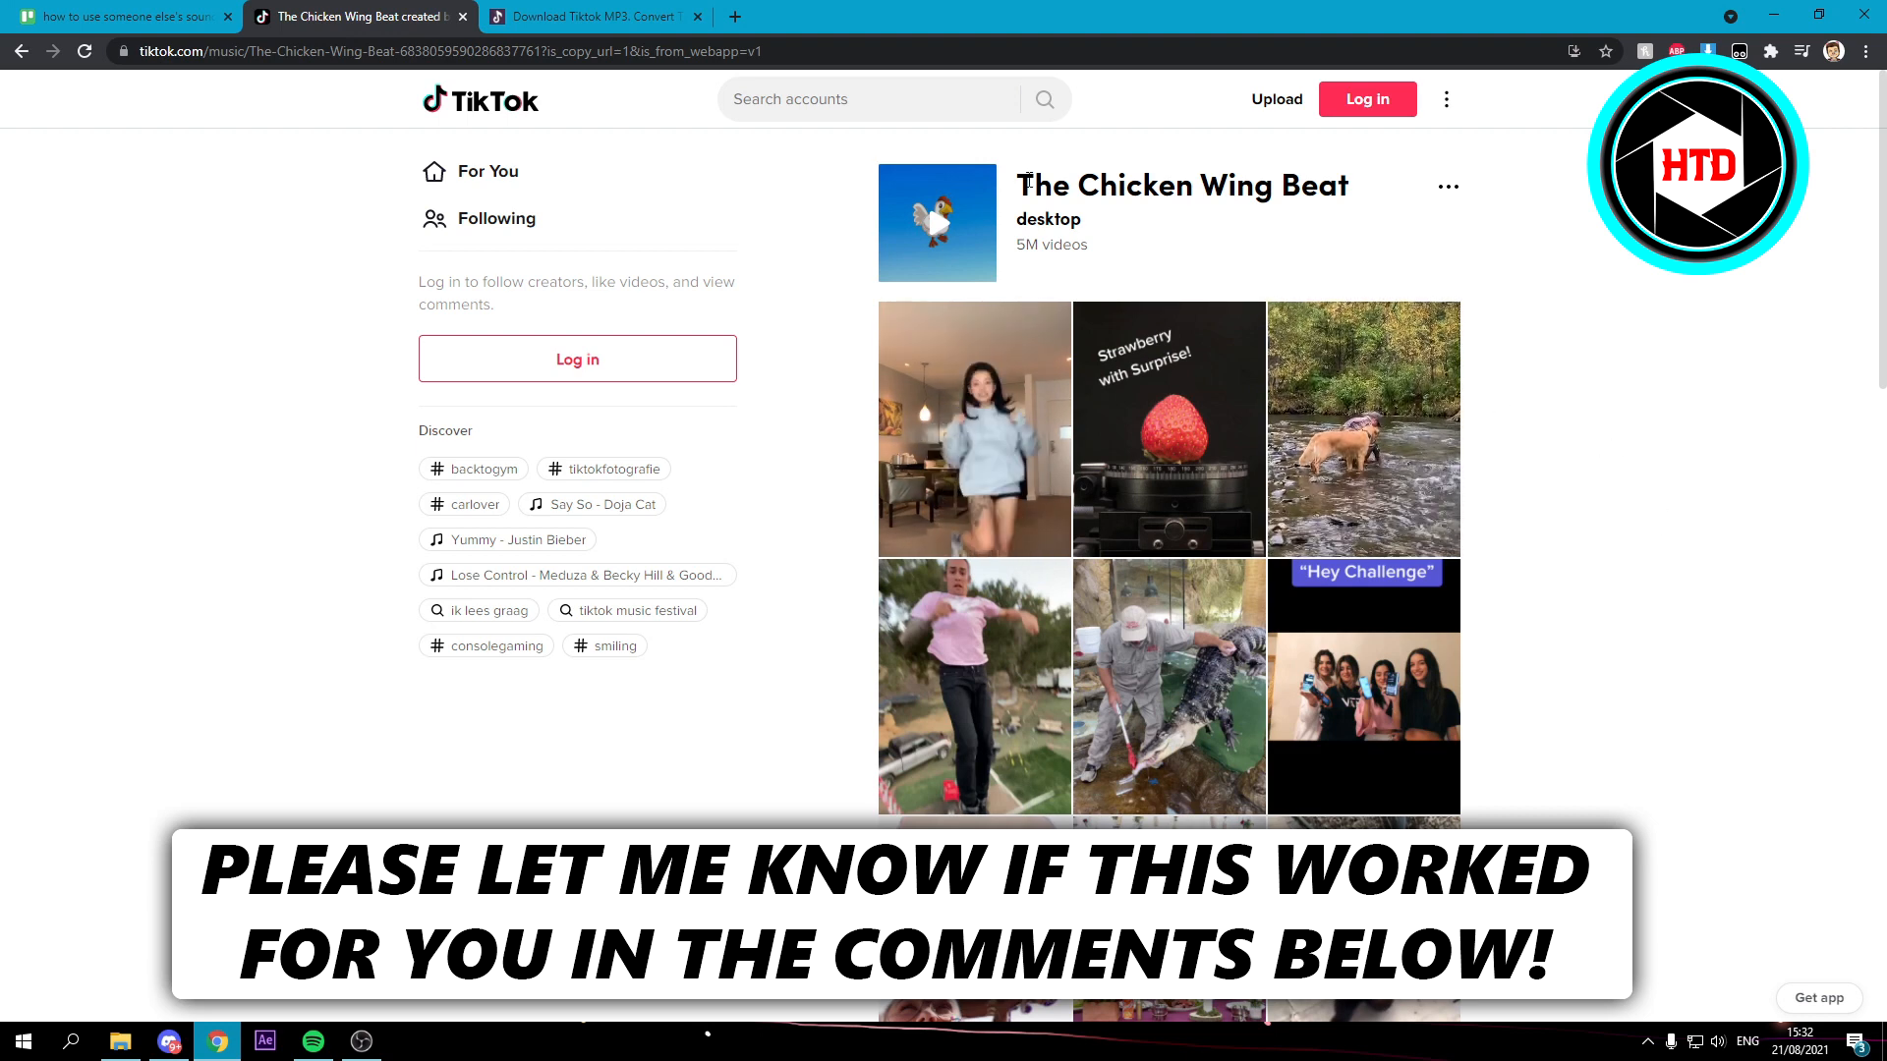
Copy the Chicken Wing Beat video's link and go to the ssstik TikTok MP3 converter from Google
scroll("down", 3)
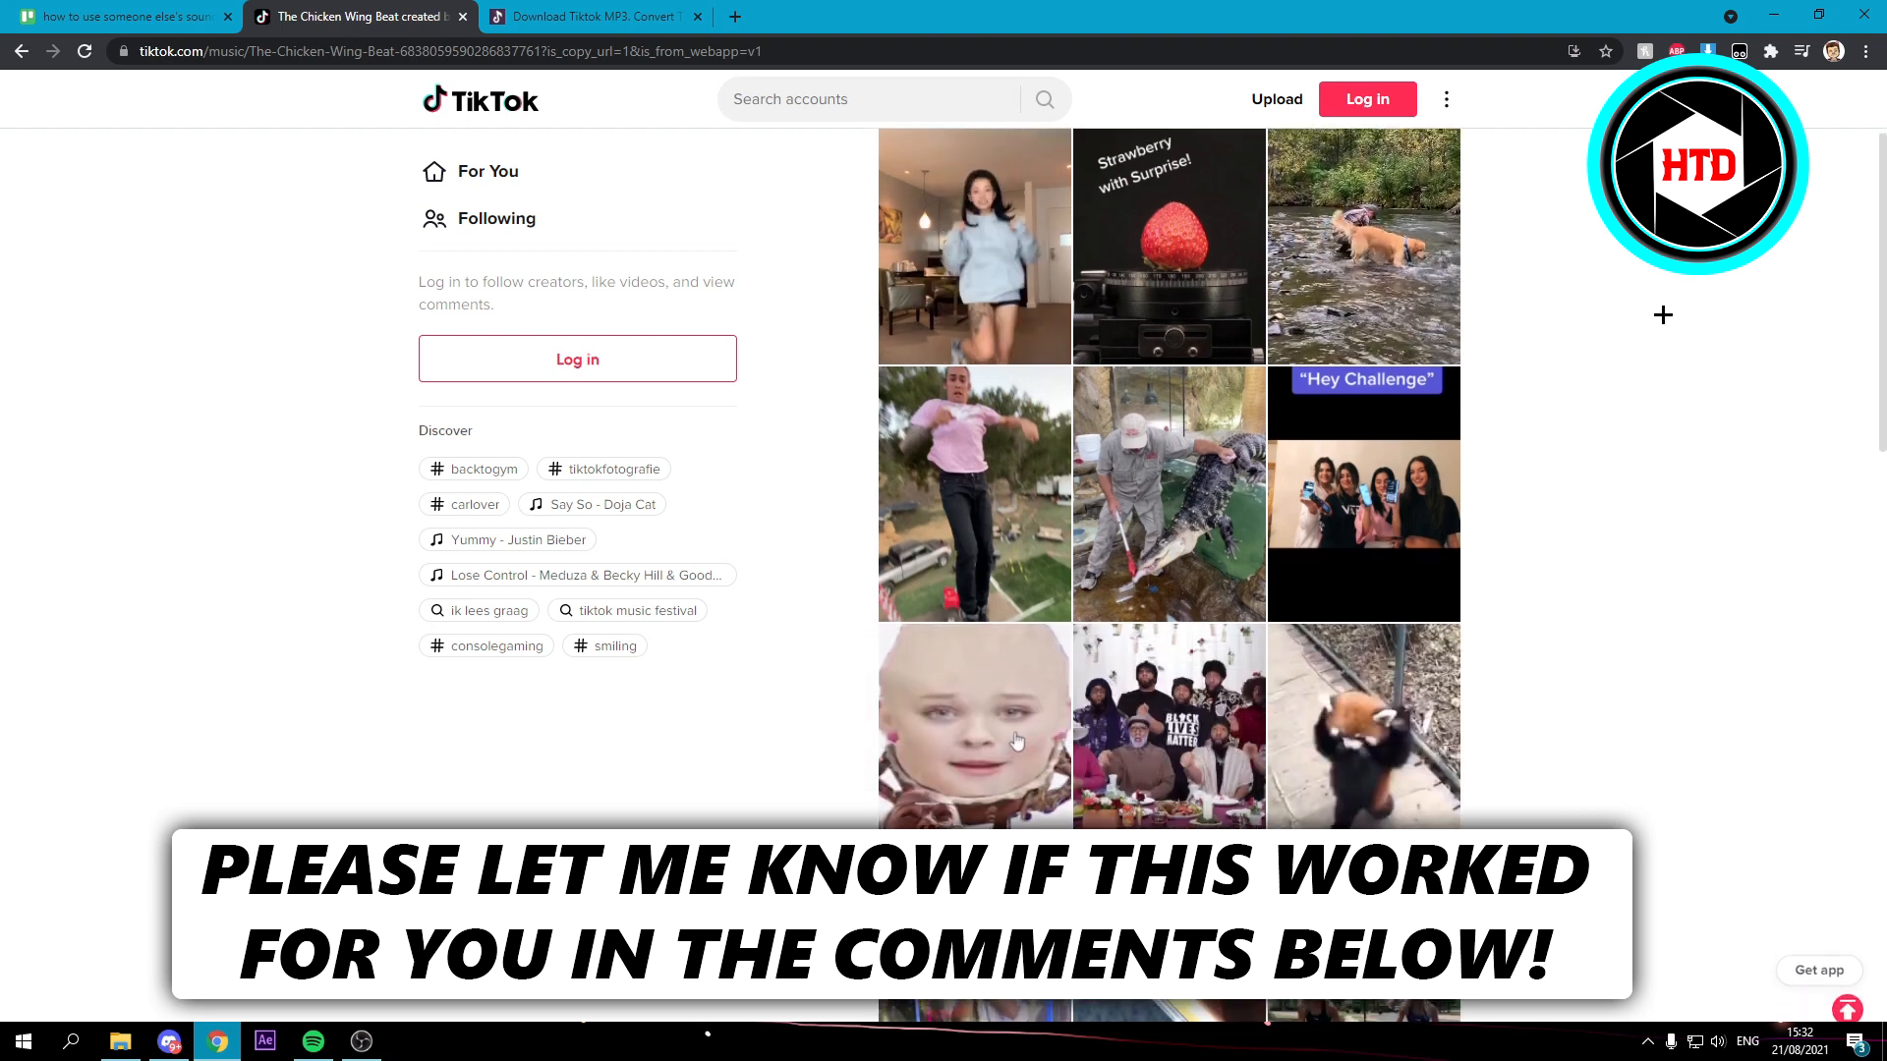
scroll("down", 3)
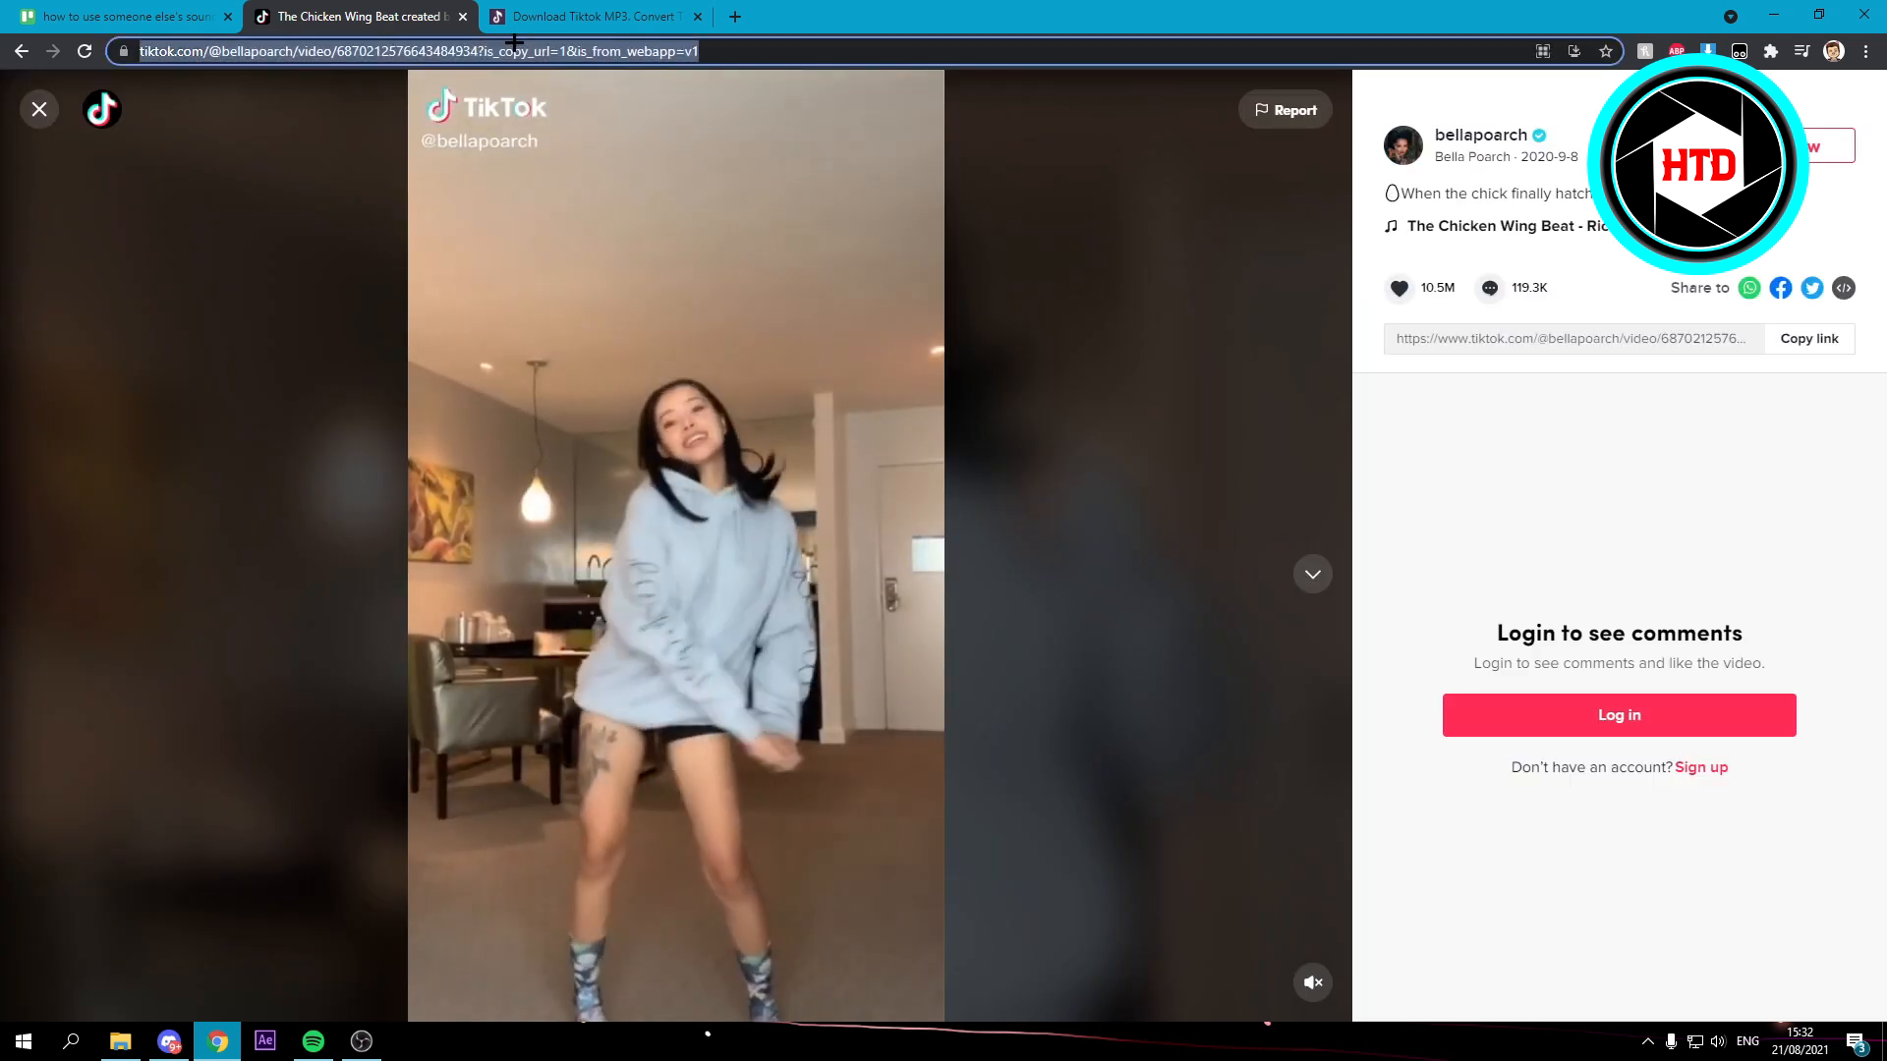
right_click(409, 51)
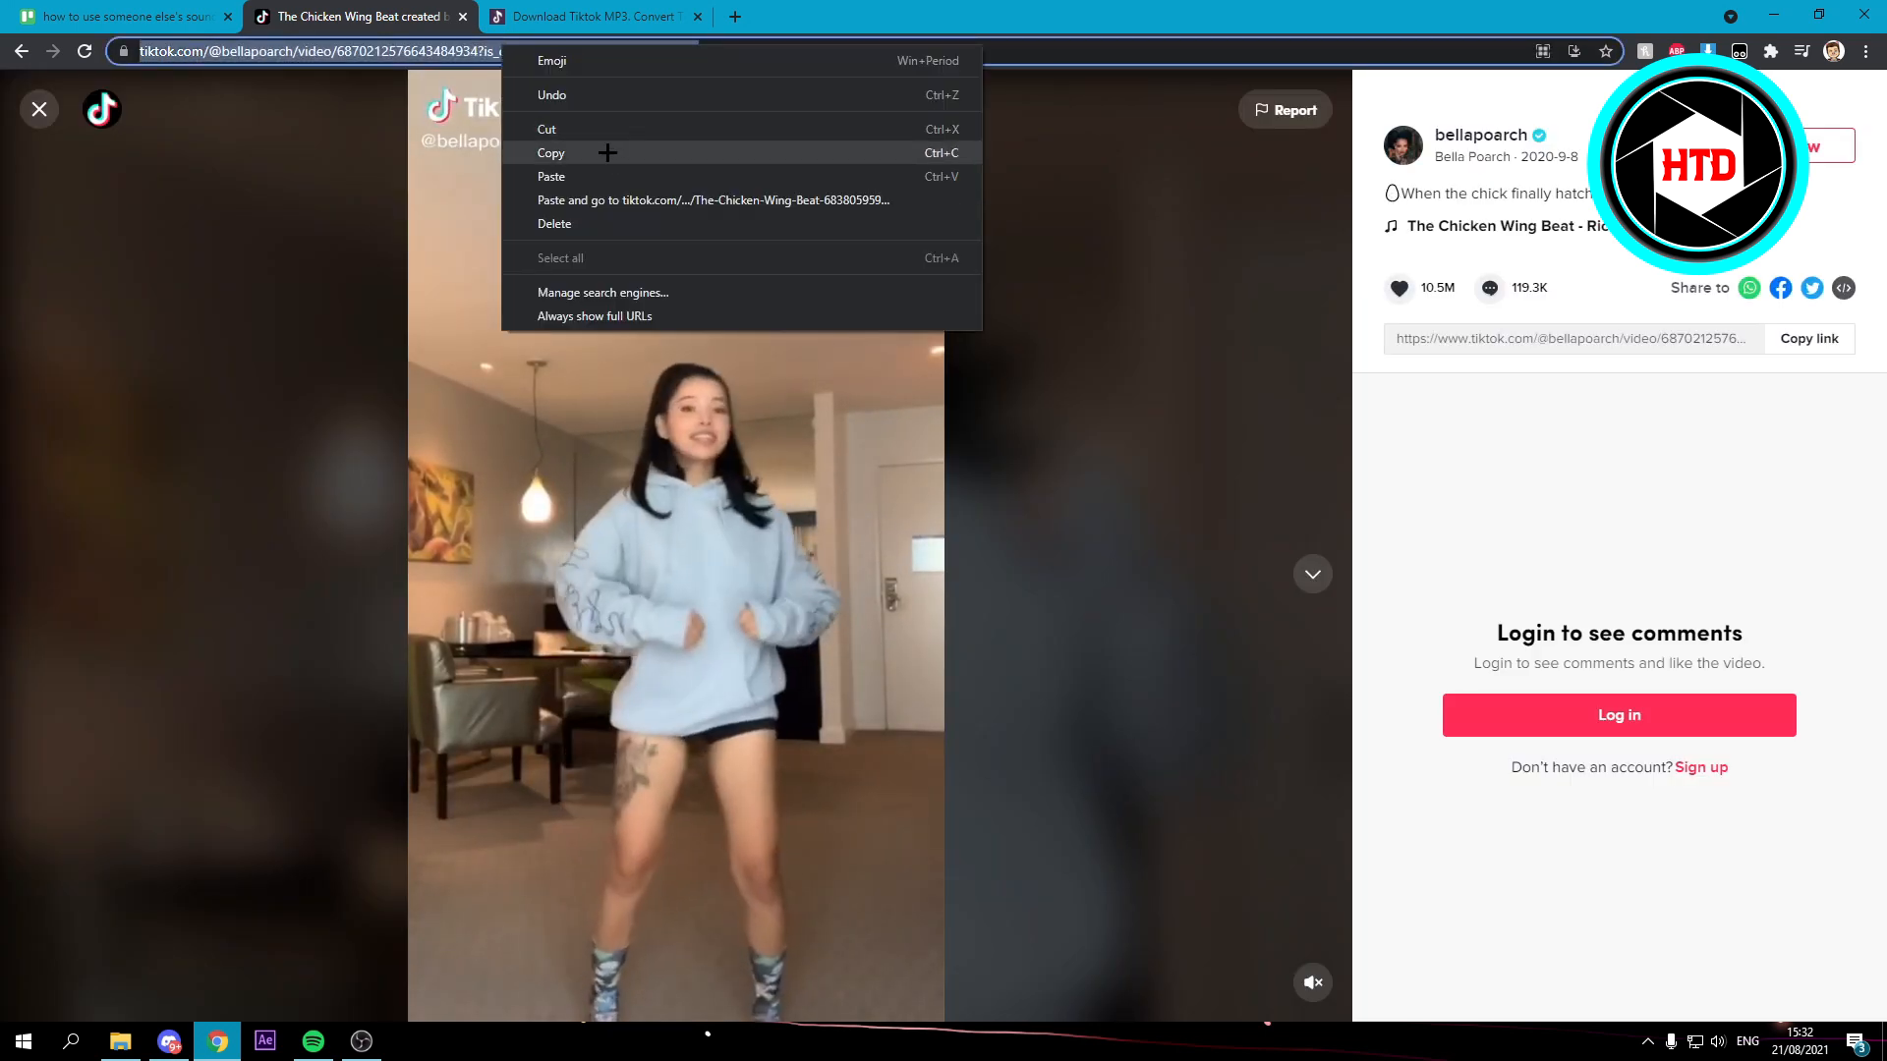
left_click(592, 16)
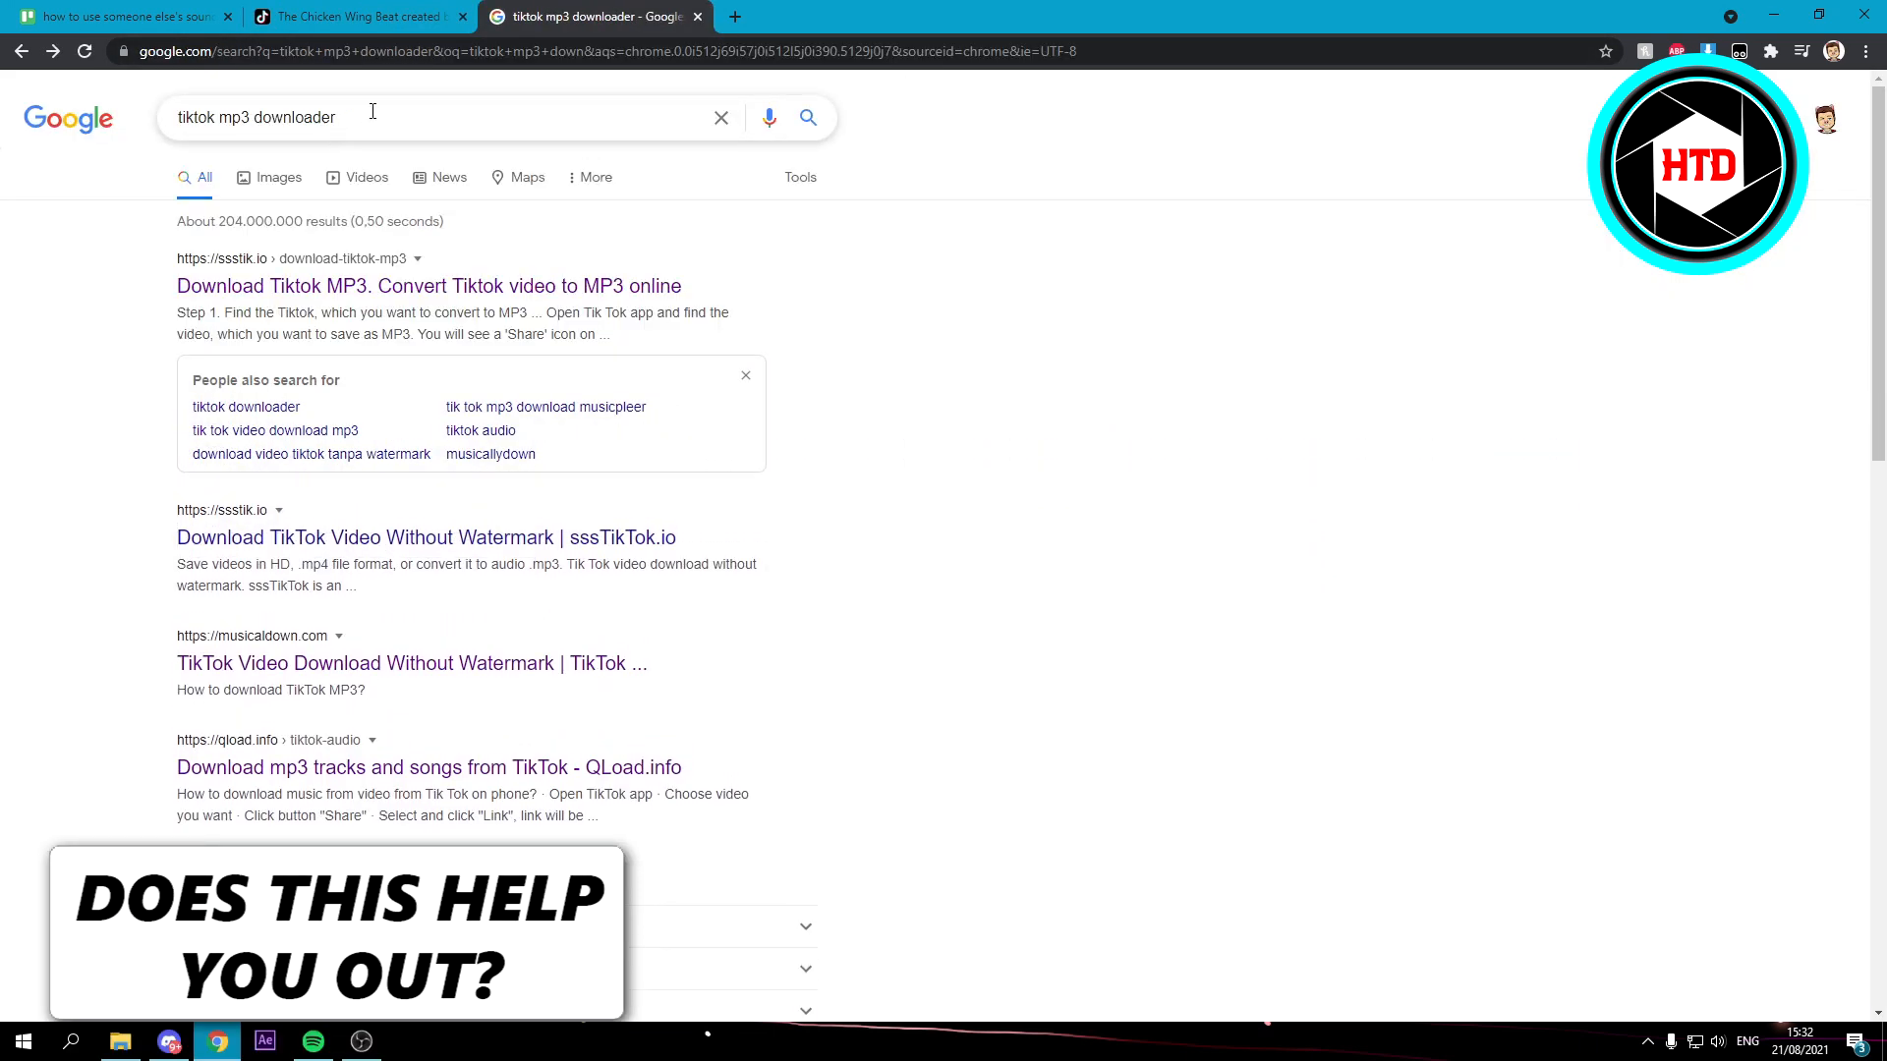
left_click(429, 285)
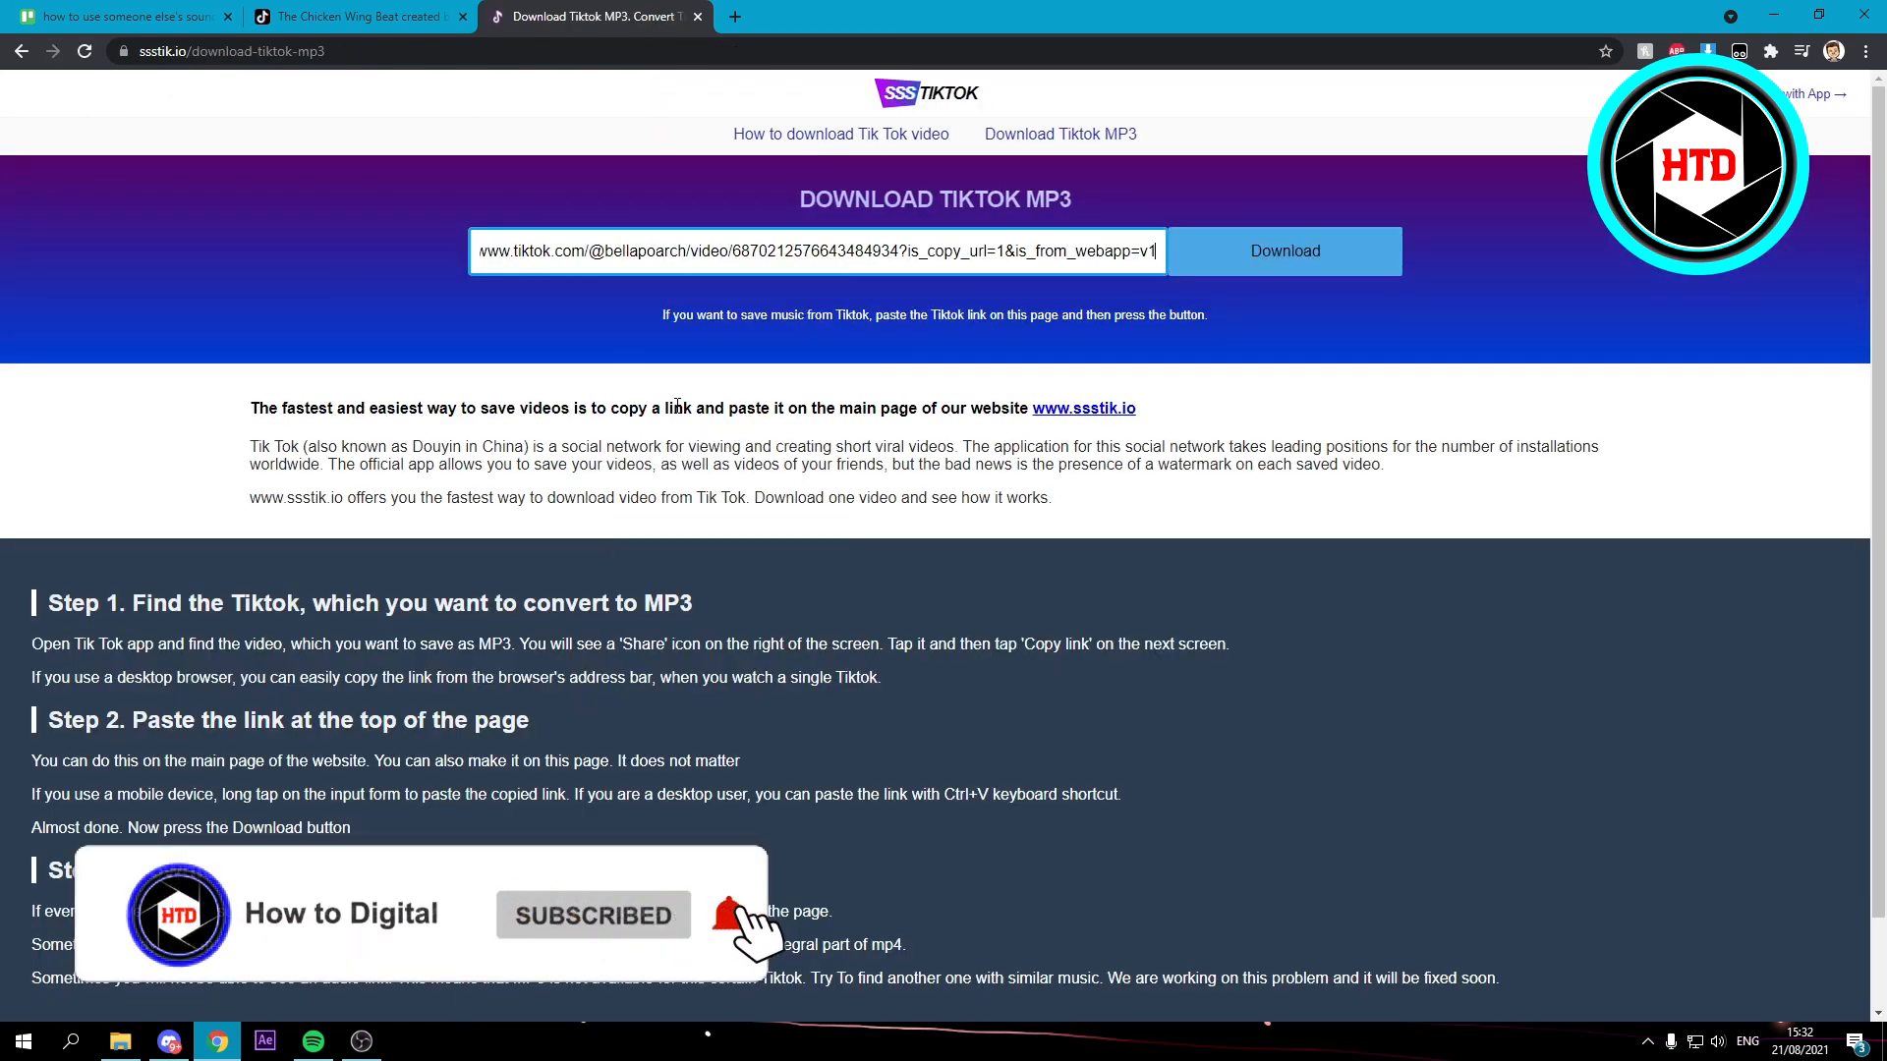
Convert the pasted TikTok link on ssstik.io and get the sound as an MP3
left_click(1284, 249)
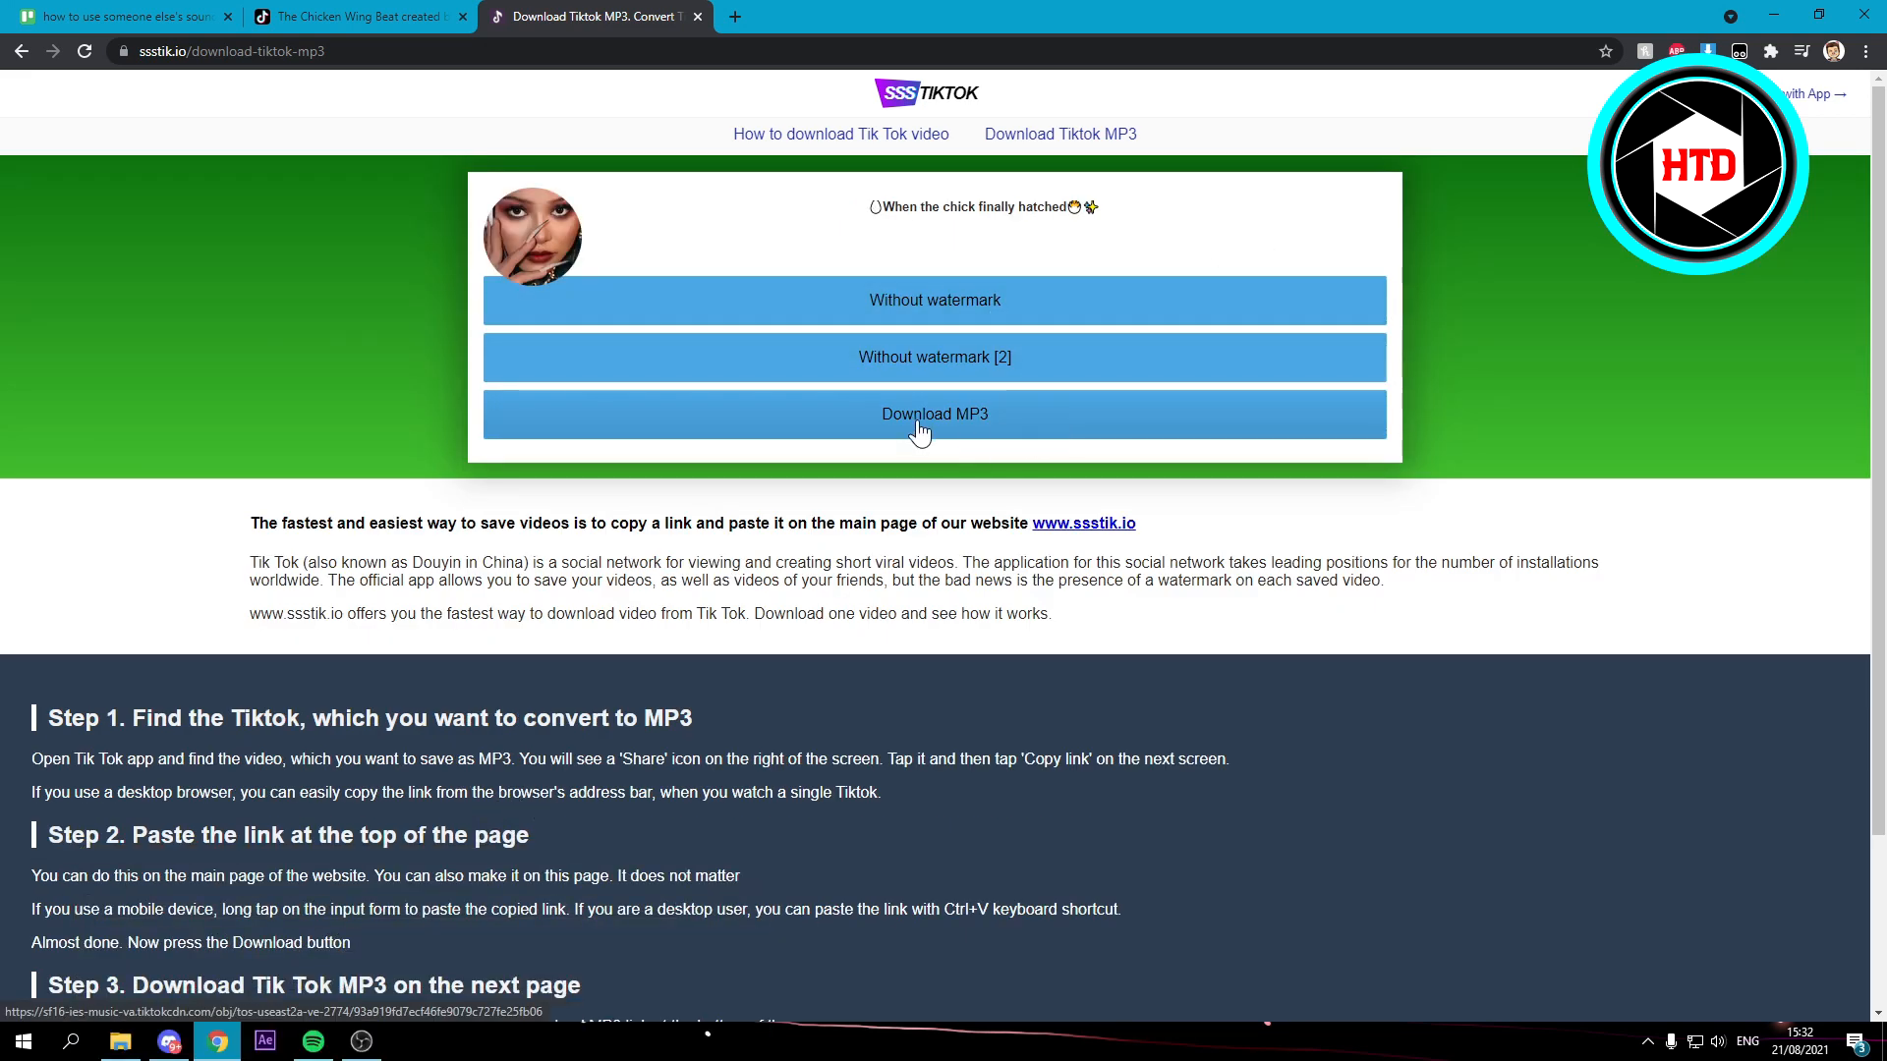
left_click(935, 415)
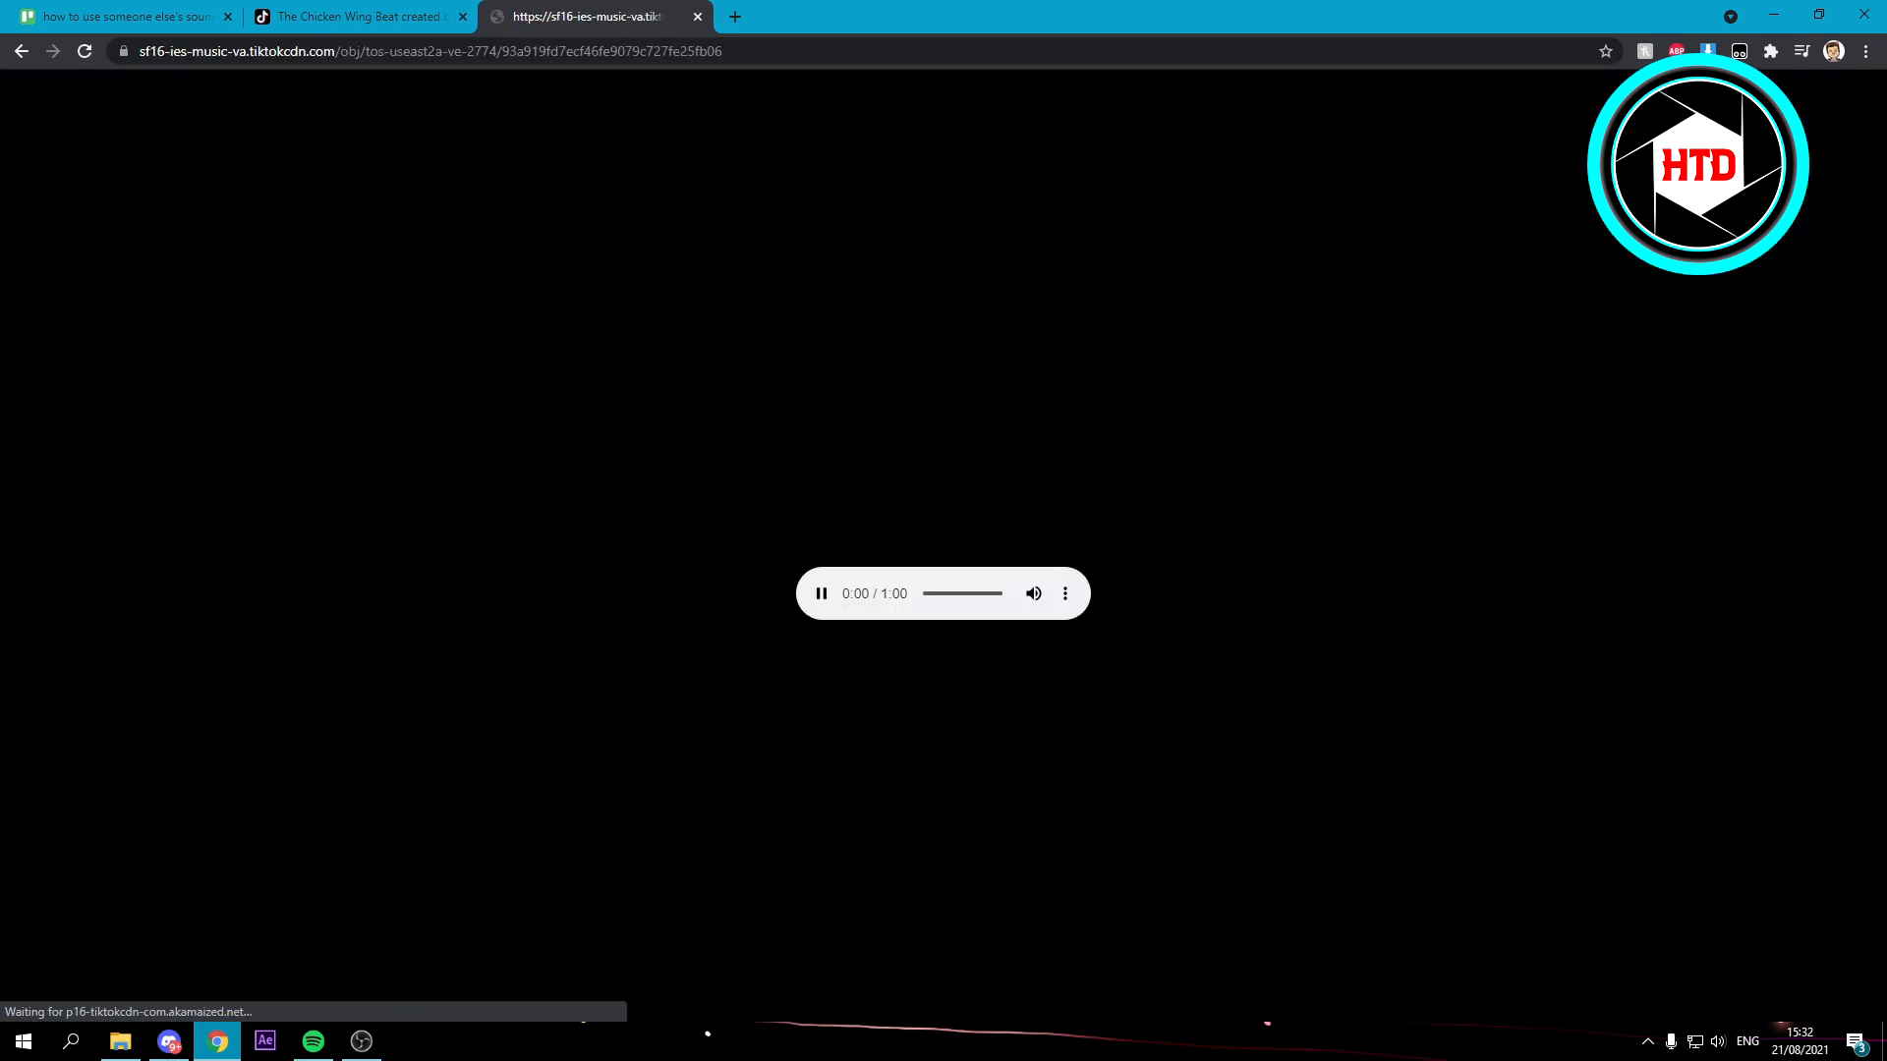
Pause the Chicken Wing Beat MP3 at 0:01 in Chrome's audio player
left_click(819, 594)
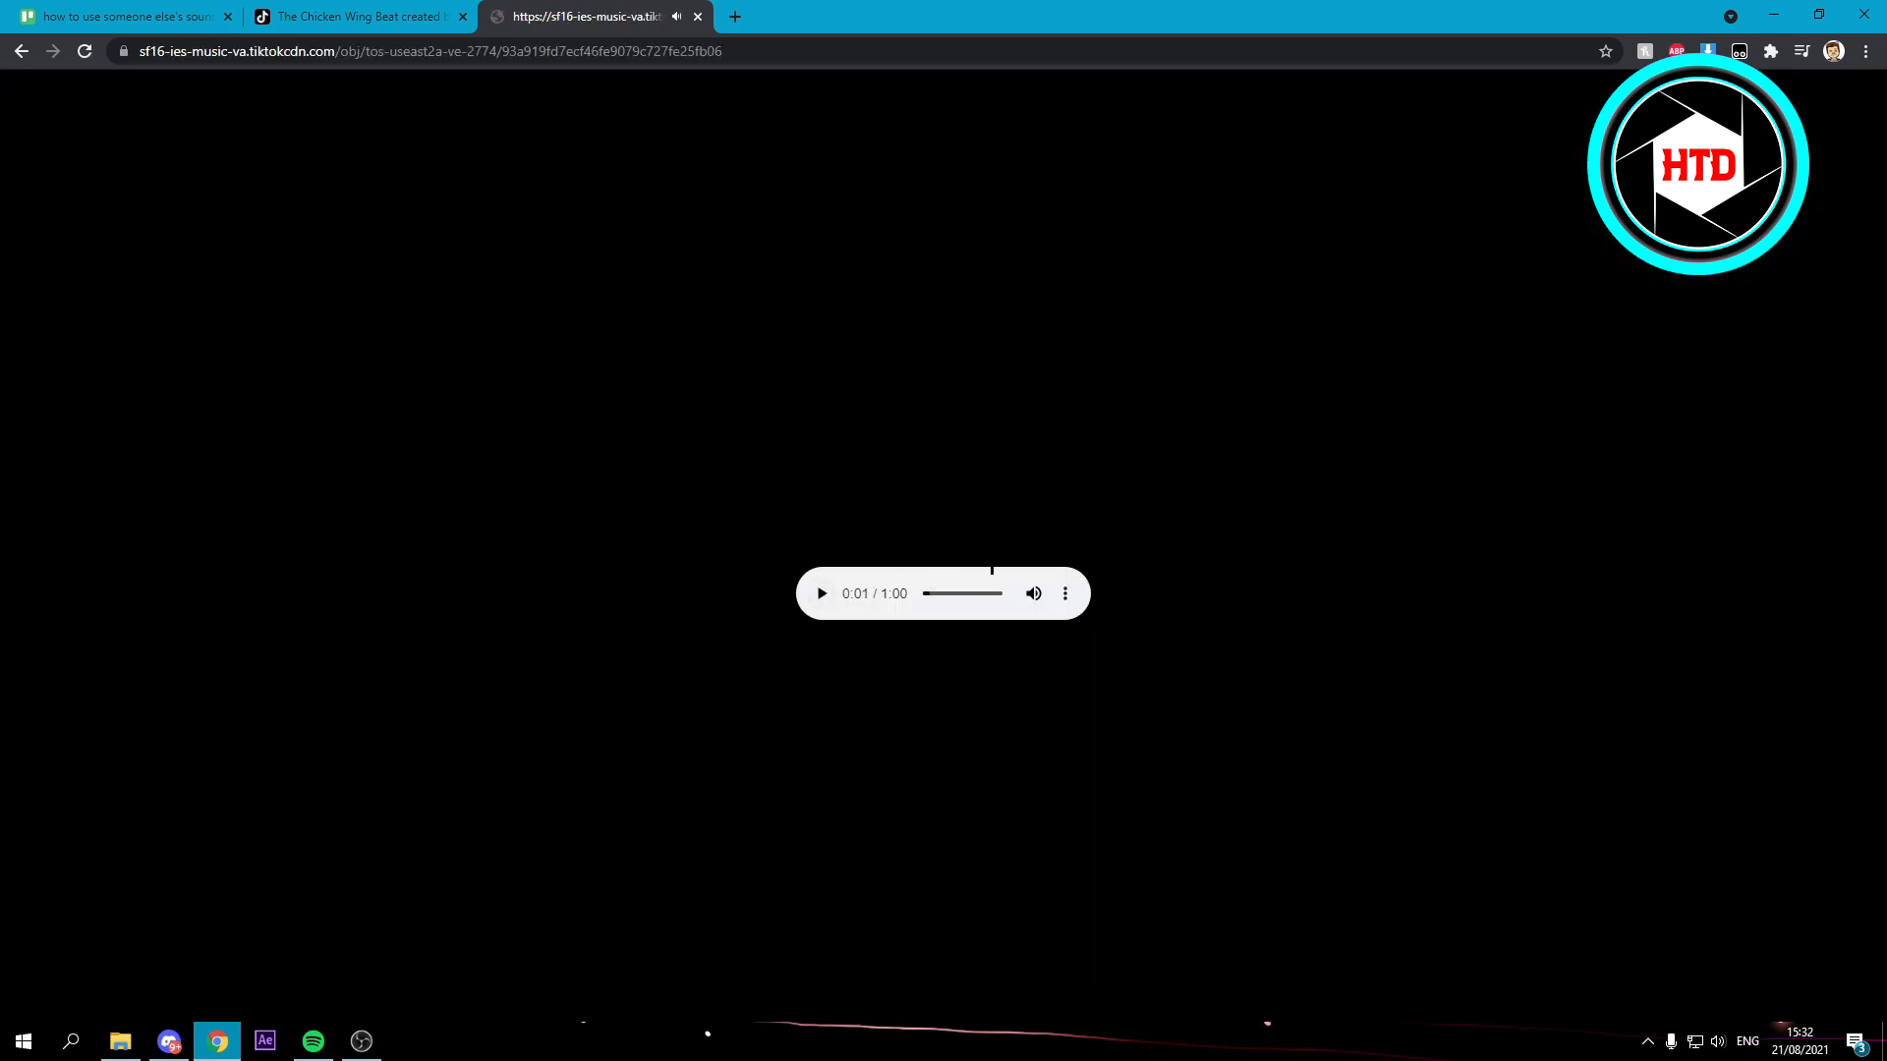
mouse_move(1063, 593)
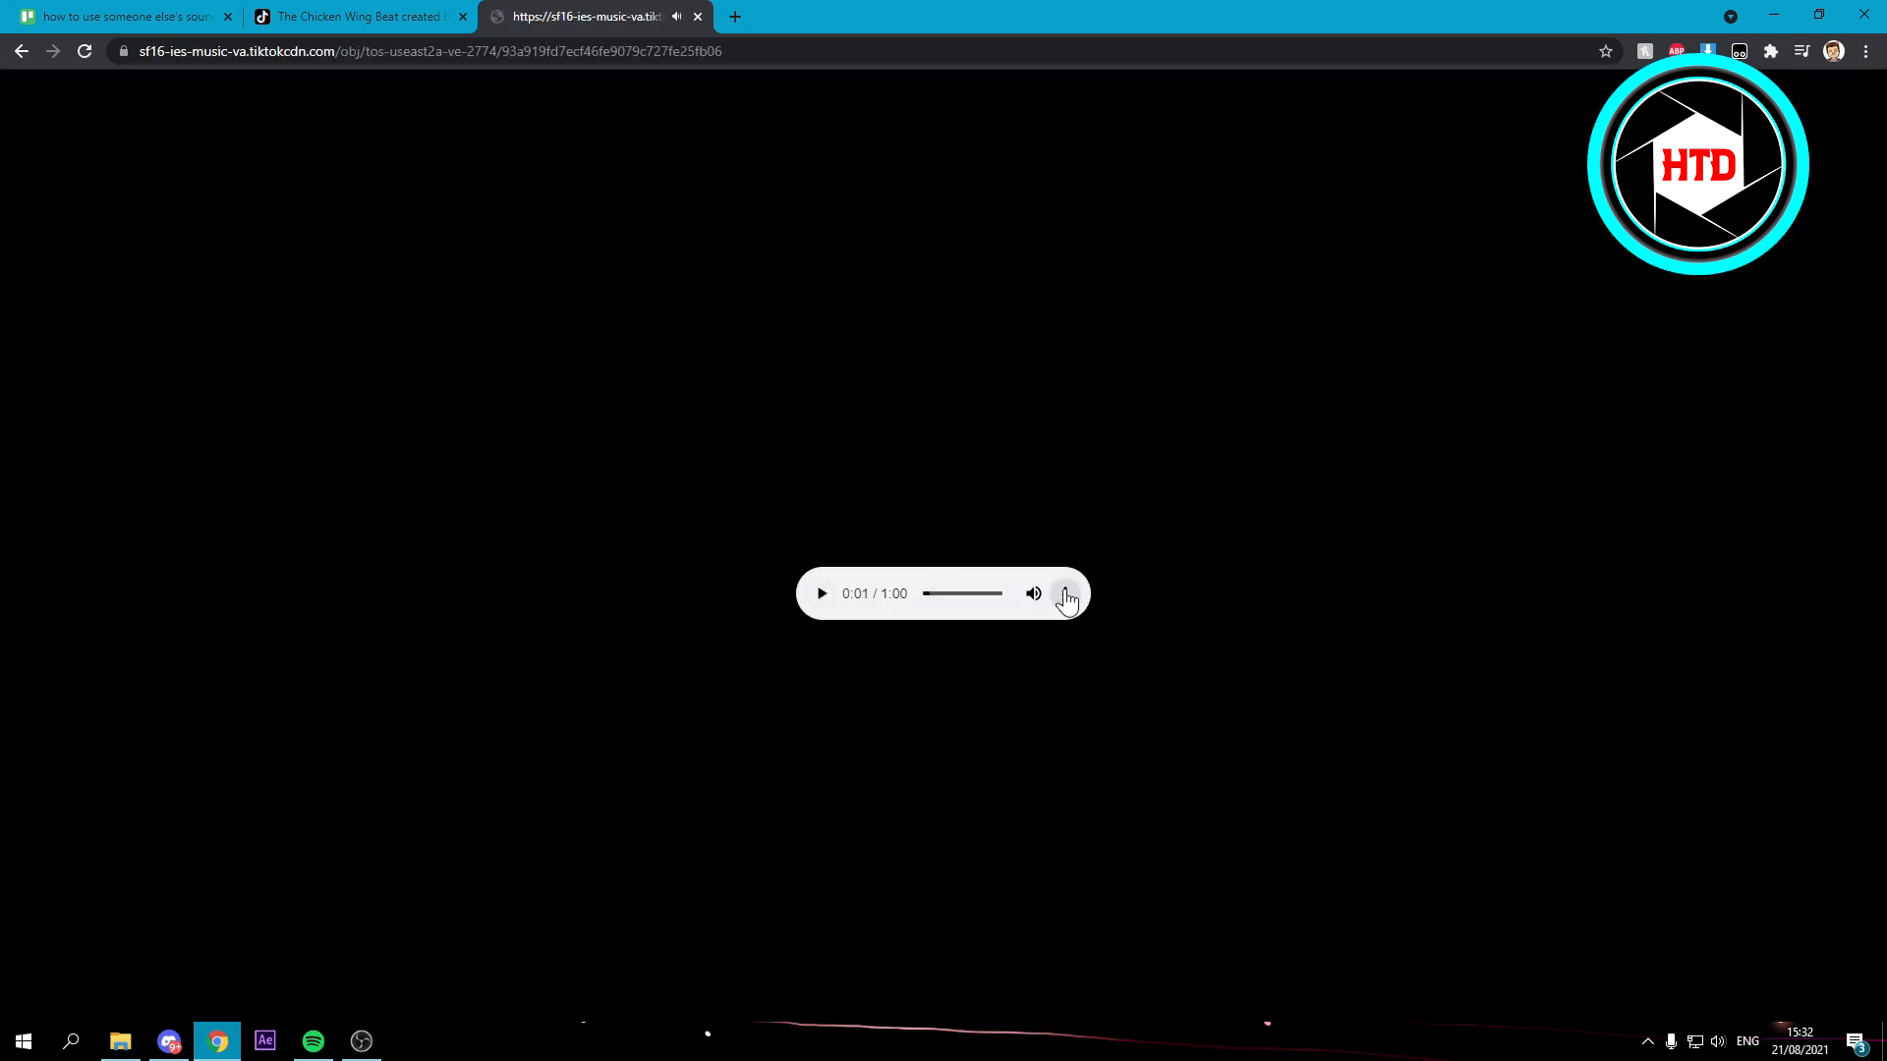